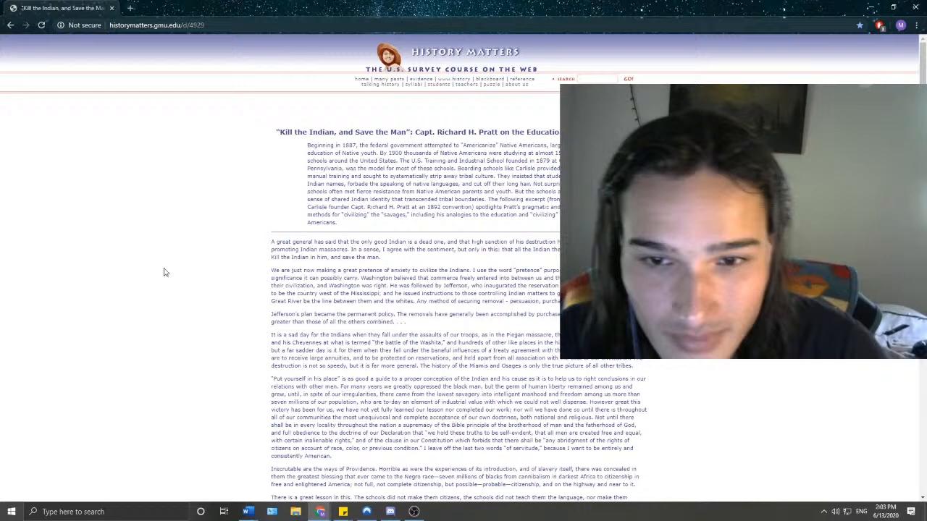
Select the opening paragraph of Pratt's speech, beginning "A great general has said"
drag(269, 242, 381, 259)
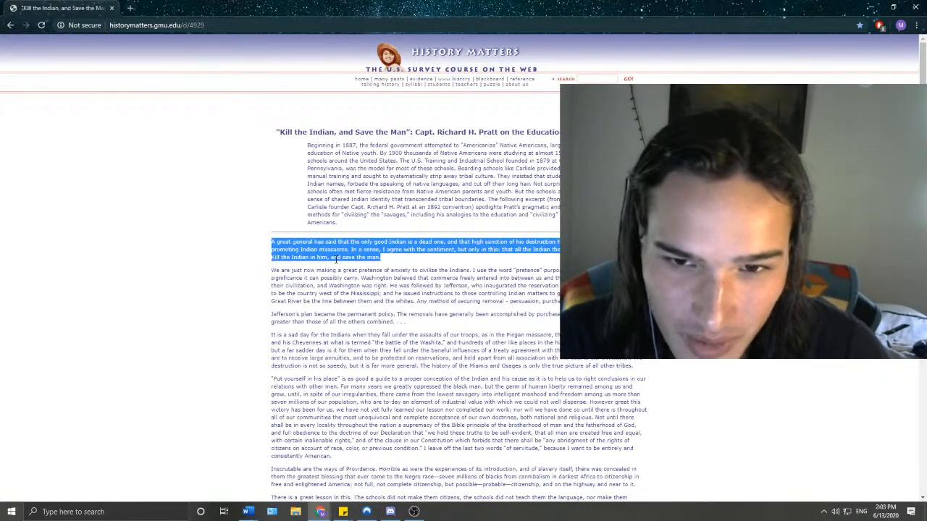
scroll(down, 3)
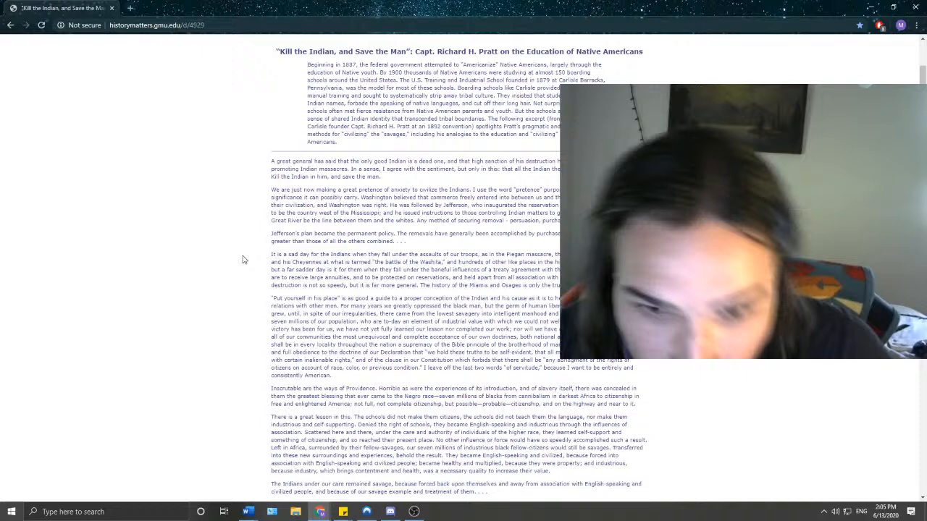
scroll(down, 3)
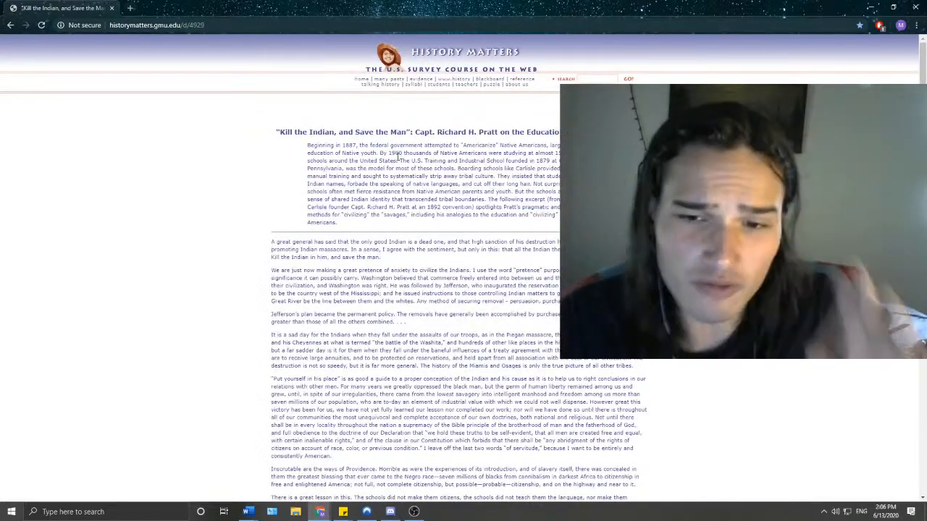
Scroll down past the intro to the Land in Severalty and tribal relations paragraphs
scroll(down, 3)
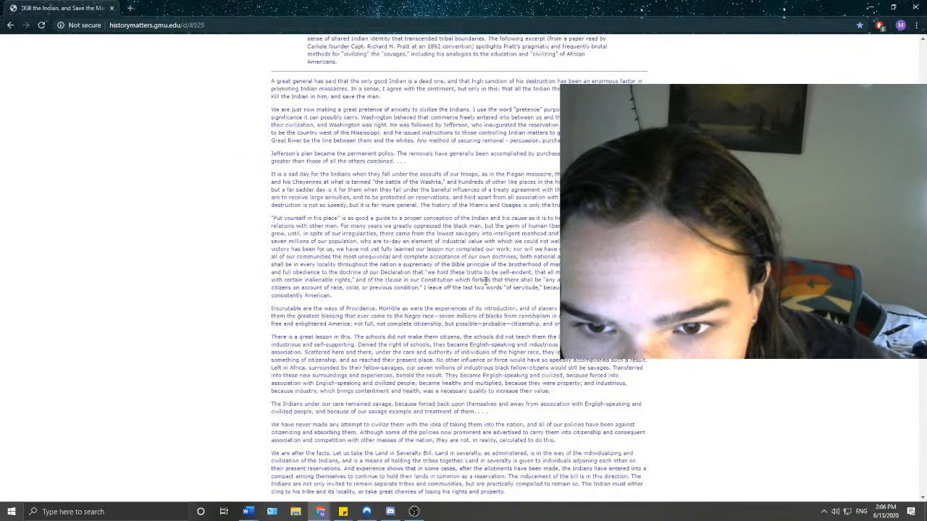
scroll(down, 3)
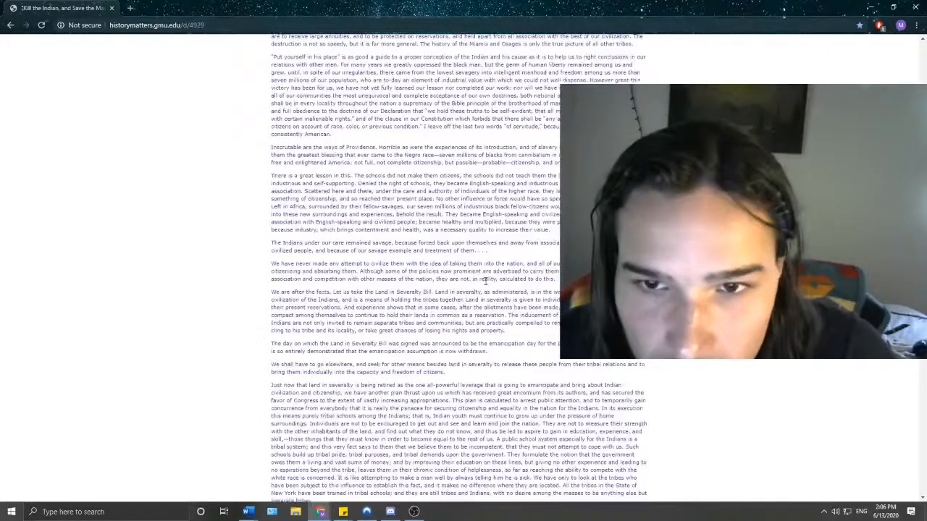